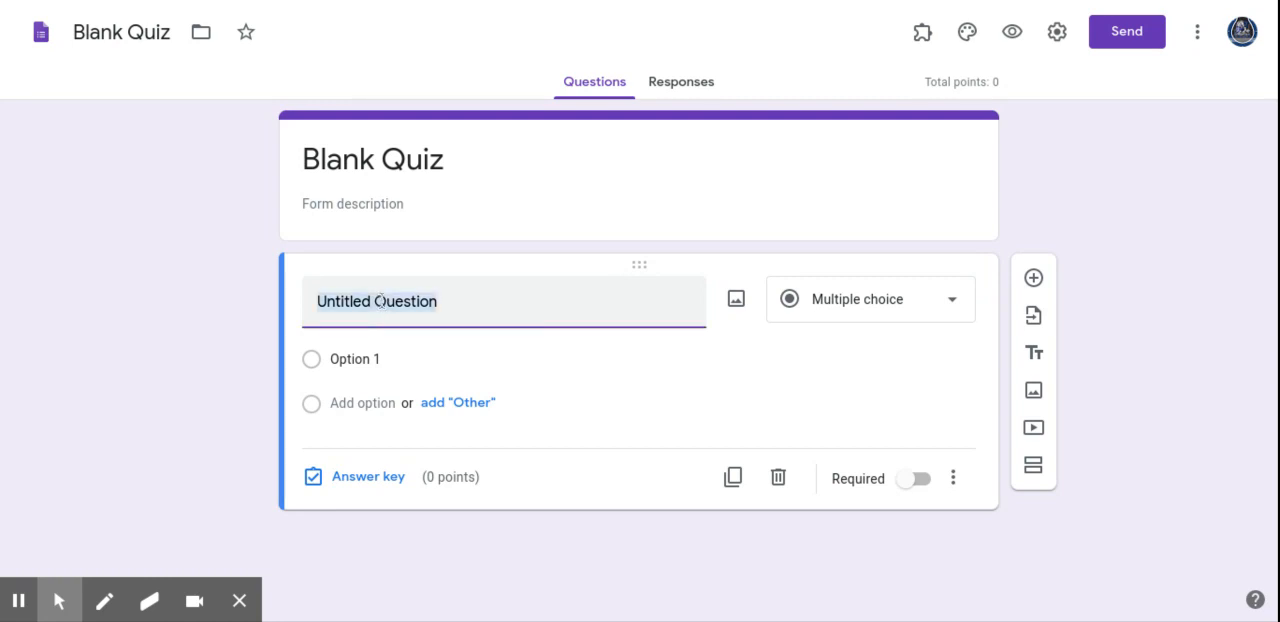
# Title the first question 'What is the password' and make it a required short-answer question.
pyautogui.write('What is the password')
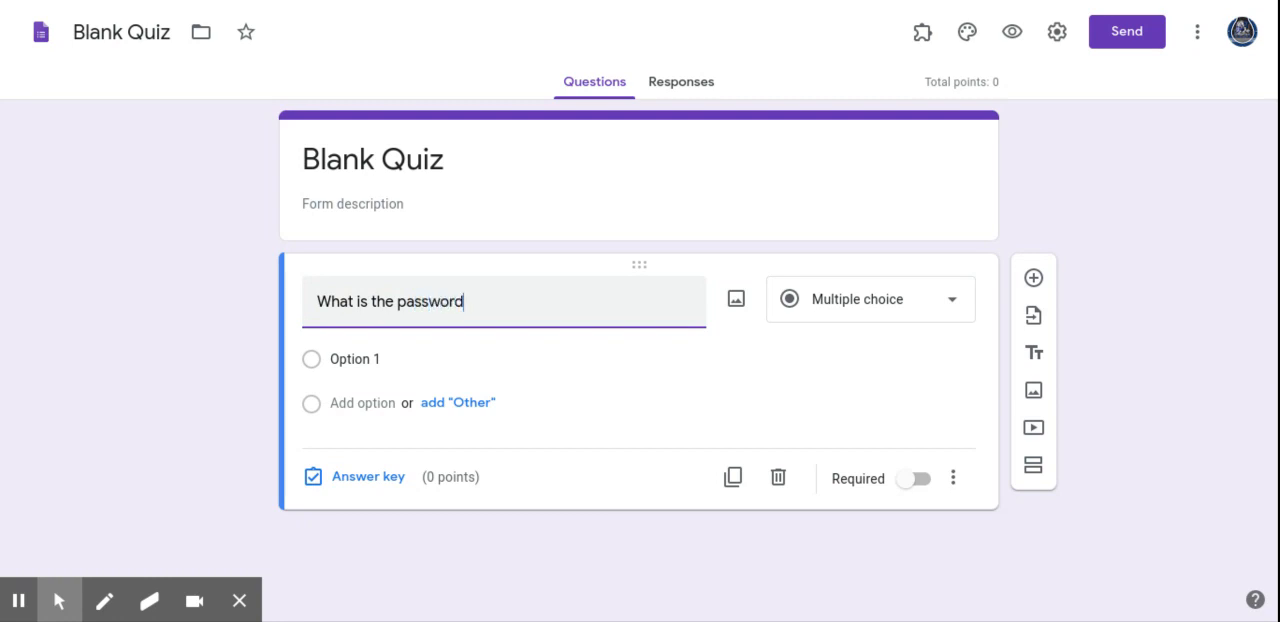
pyautogui.click(869, 298)
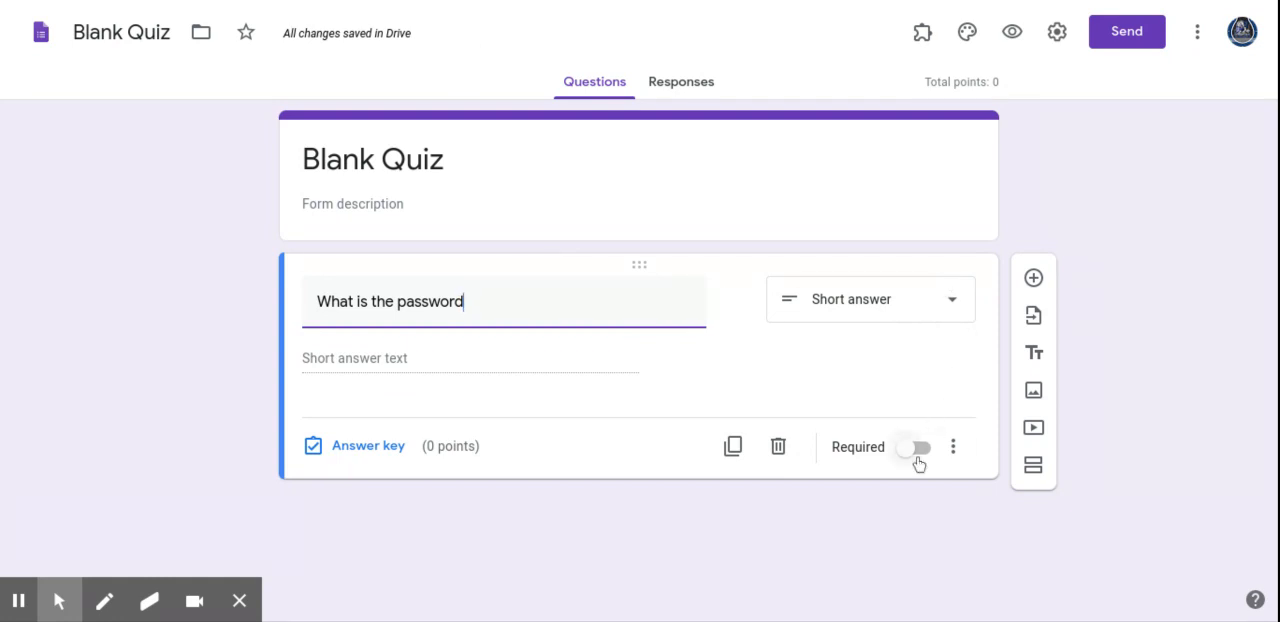
pyautogui.click(915, 447)
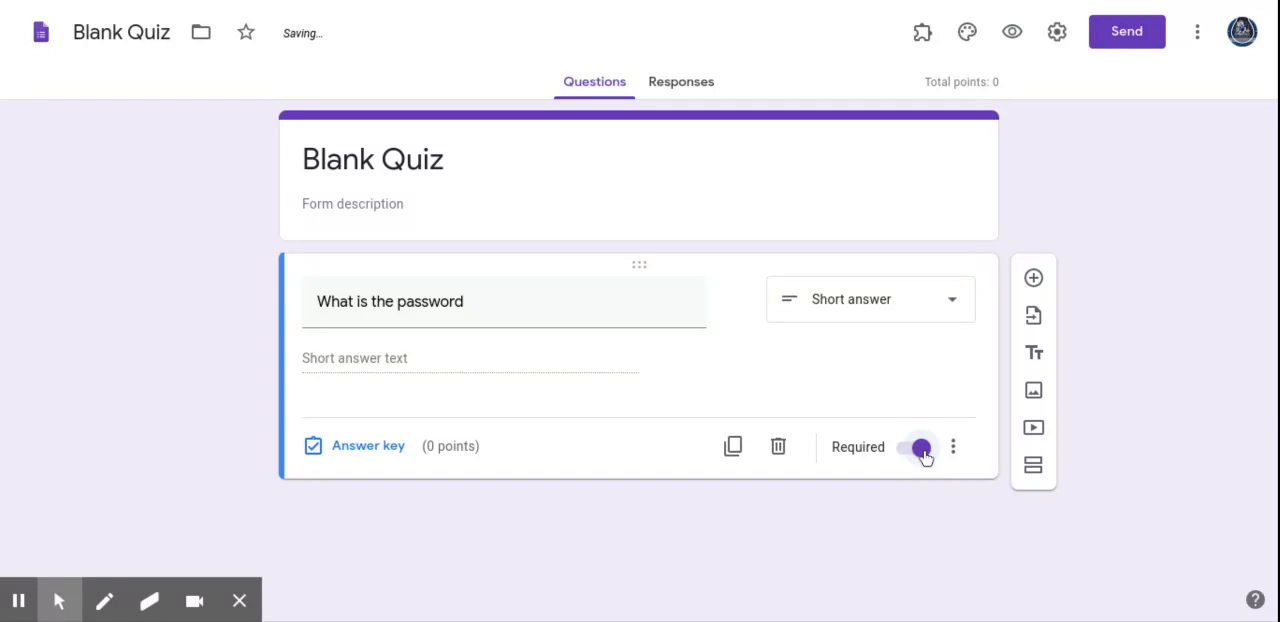
pyautogui.click(918, 447)
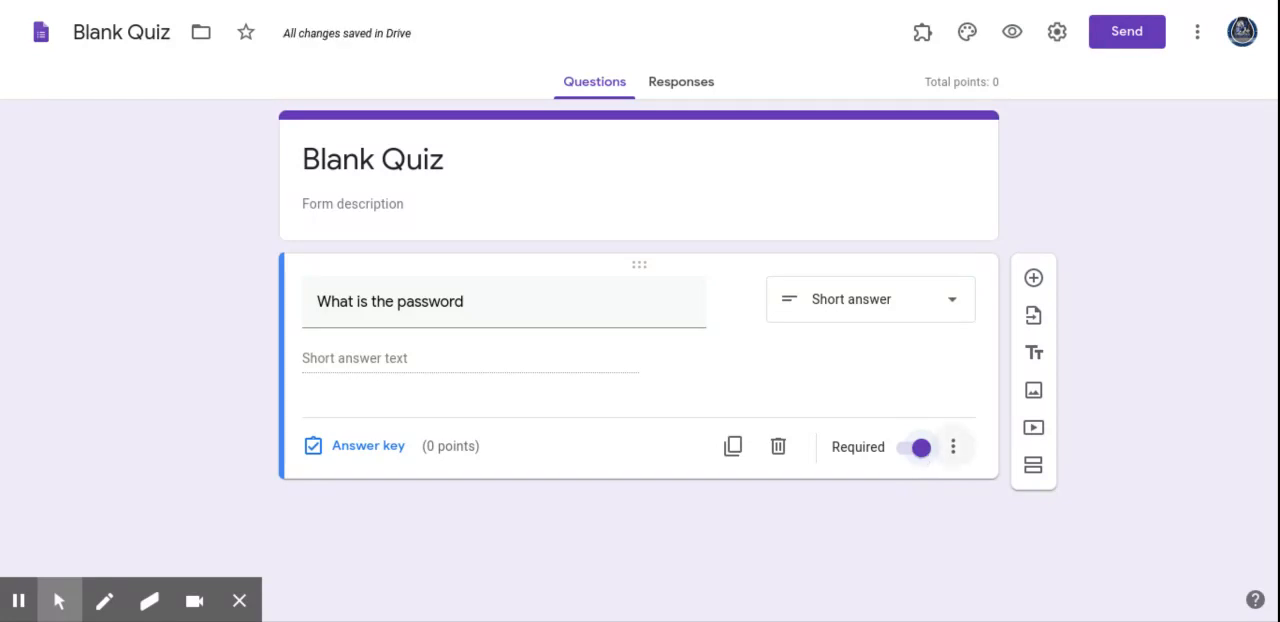
pyautogui.moveTo(978, 461)
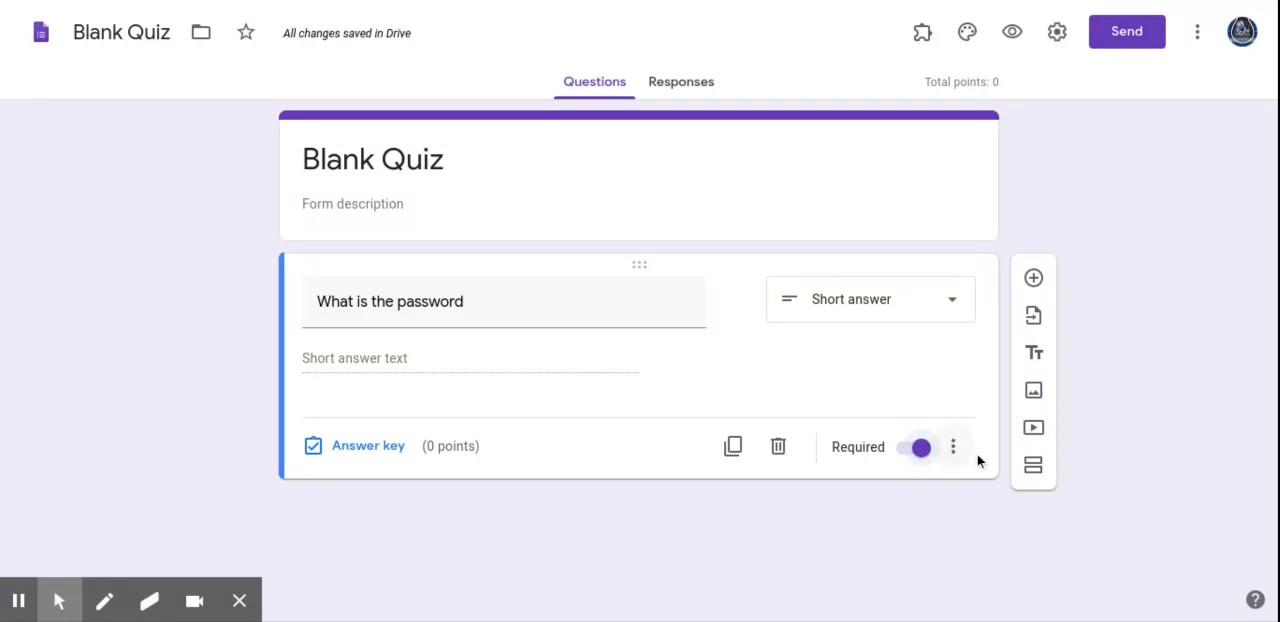
pyautogui.click(952, 446)
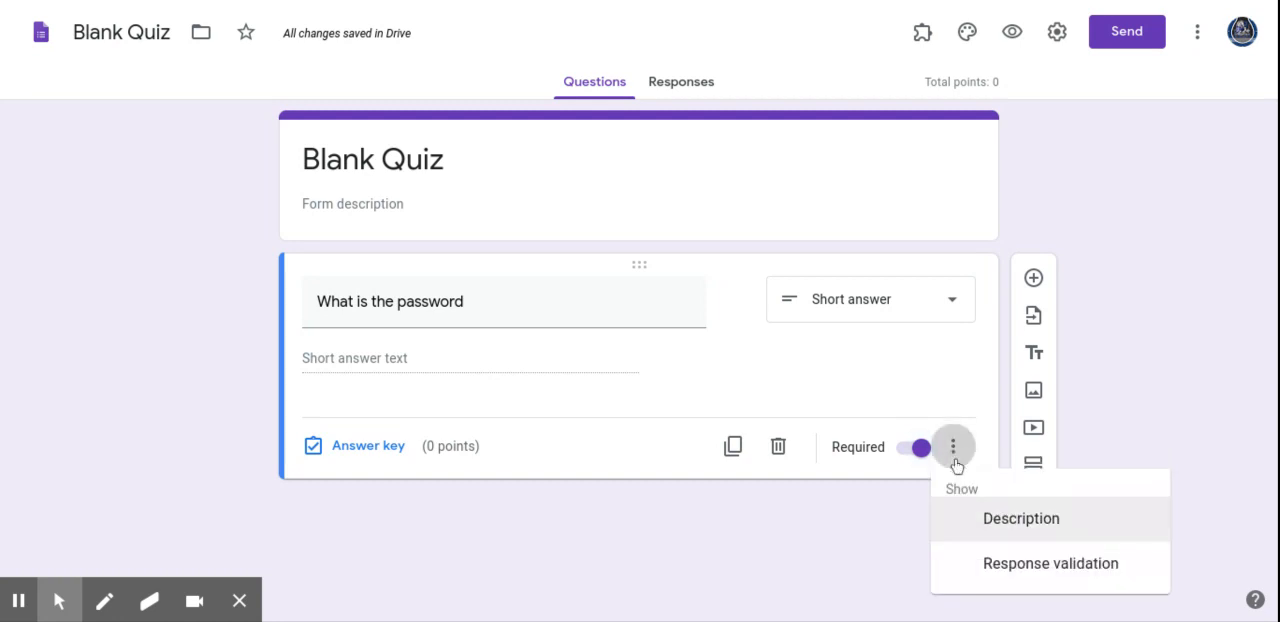
pyautogui.click(1050, 563)
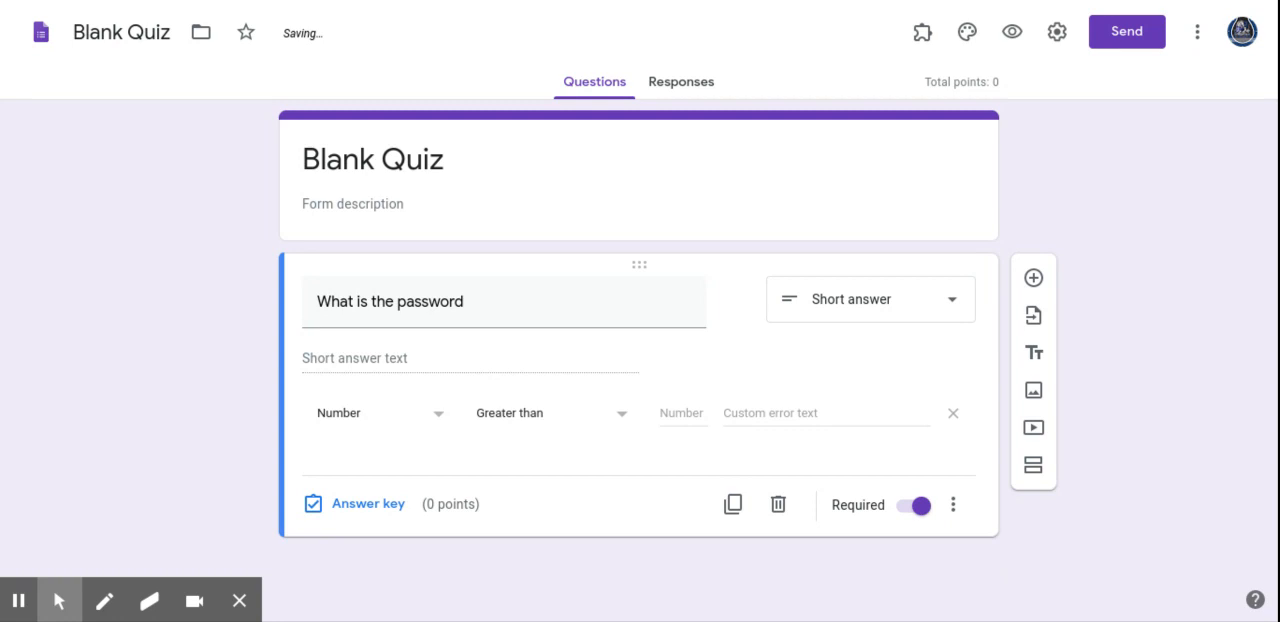
pyautogui.moveTo(448, 424)
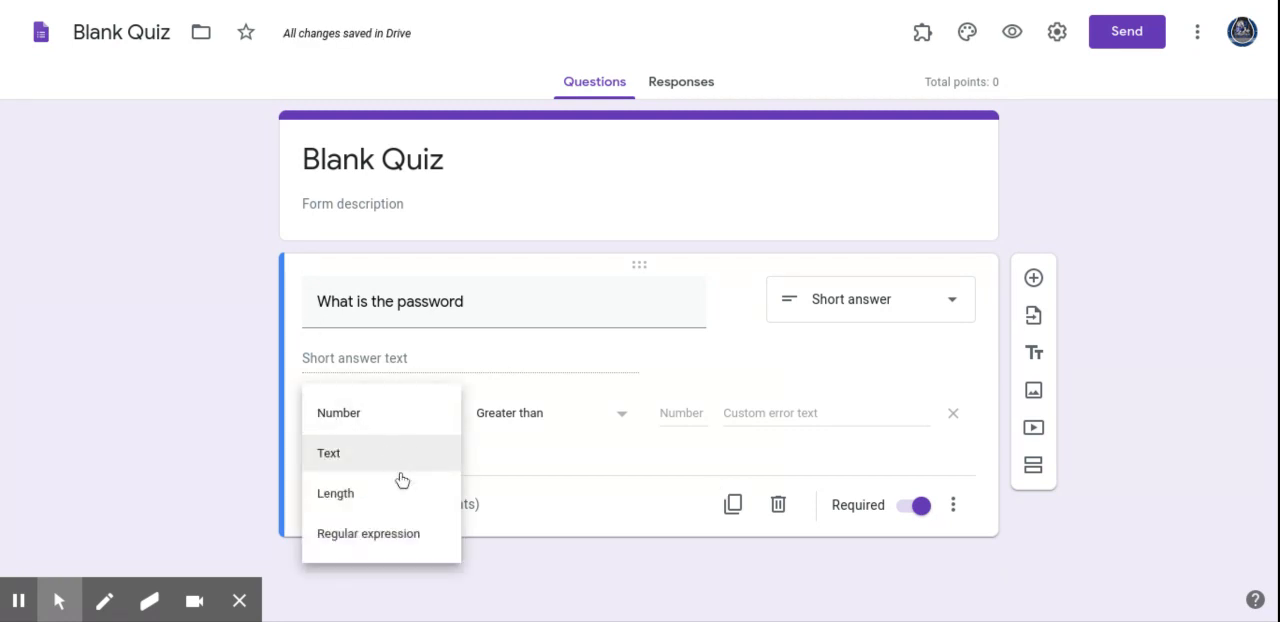
pyautogui.moveTo(385, 497)
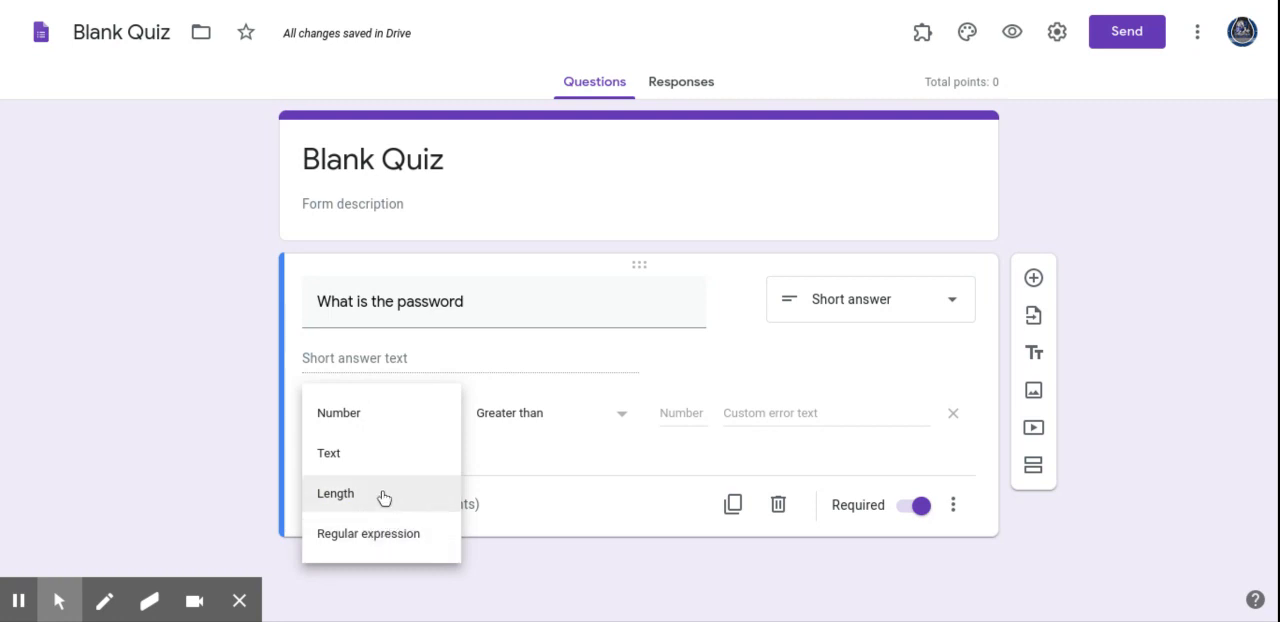
pyautogui.moveTo(338, 413)
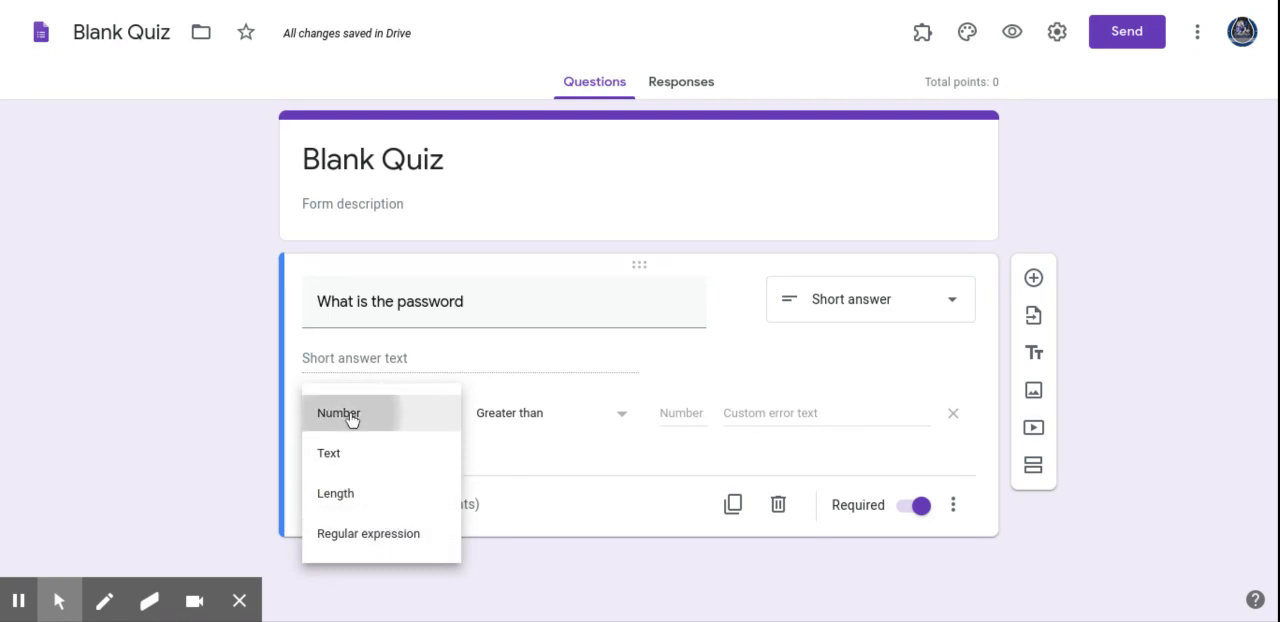
pyautogui.click(338, 413)
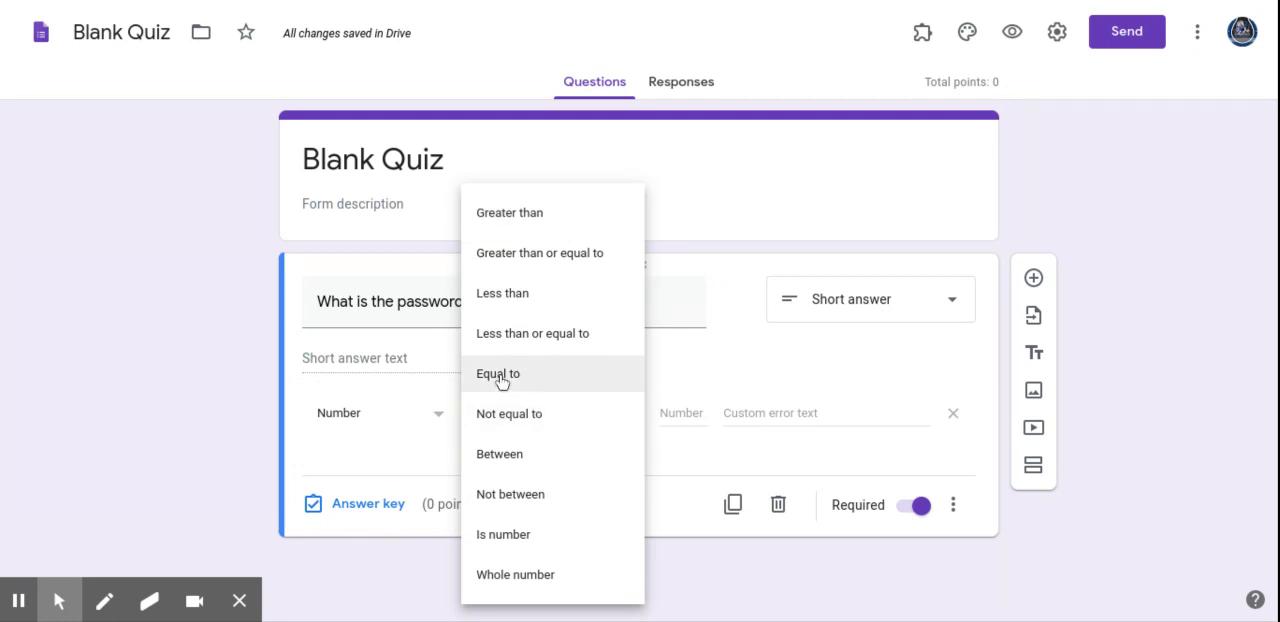
pyautogui.click(497, 373)
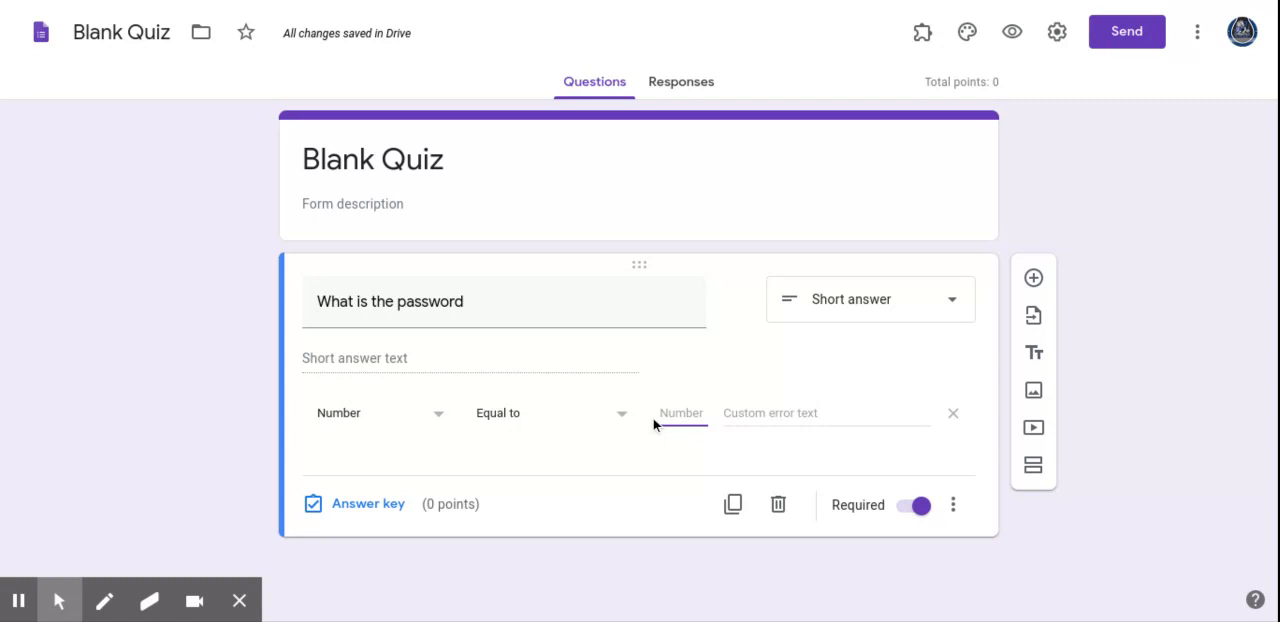
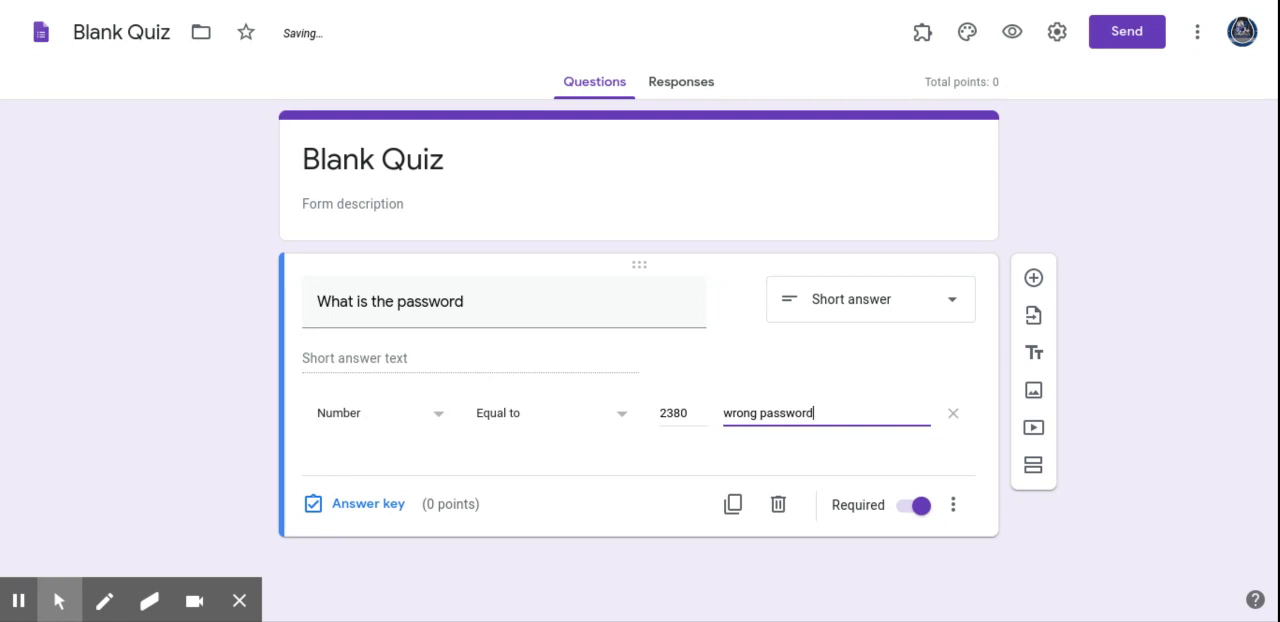
pyautogui.moveTo(725, 327)
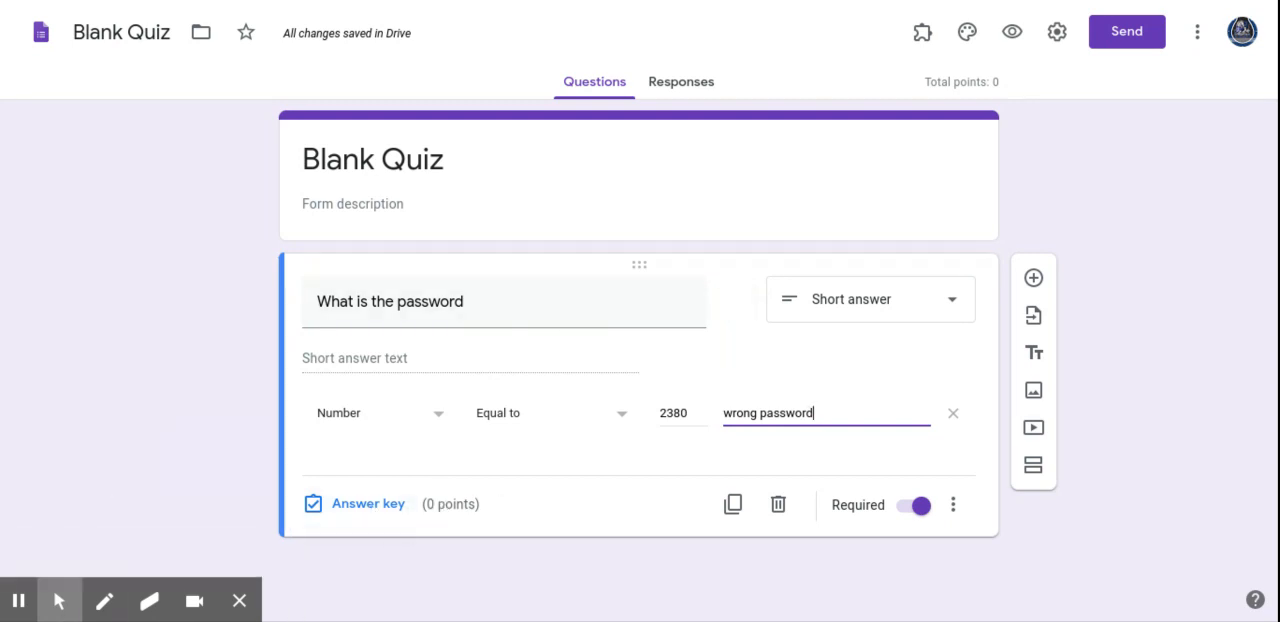
pyautogui.moveTo(538, 440)
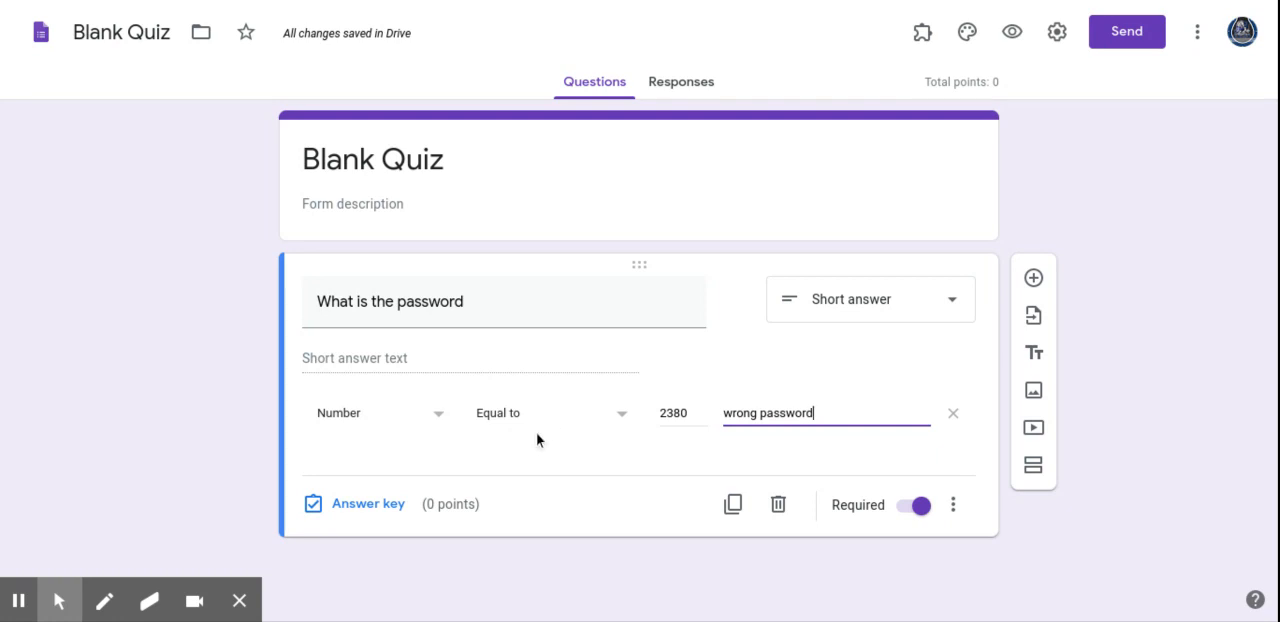
pyautogui.moveTo(640, 419)
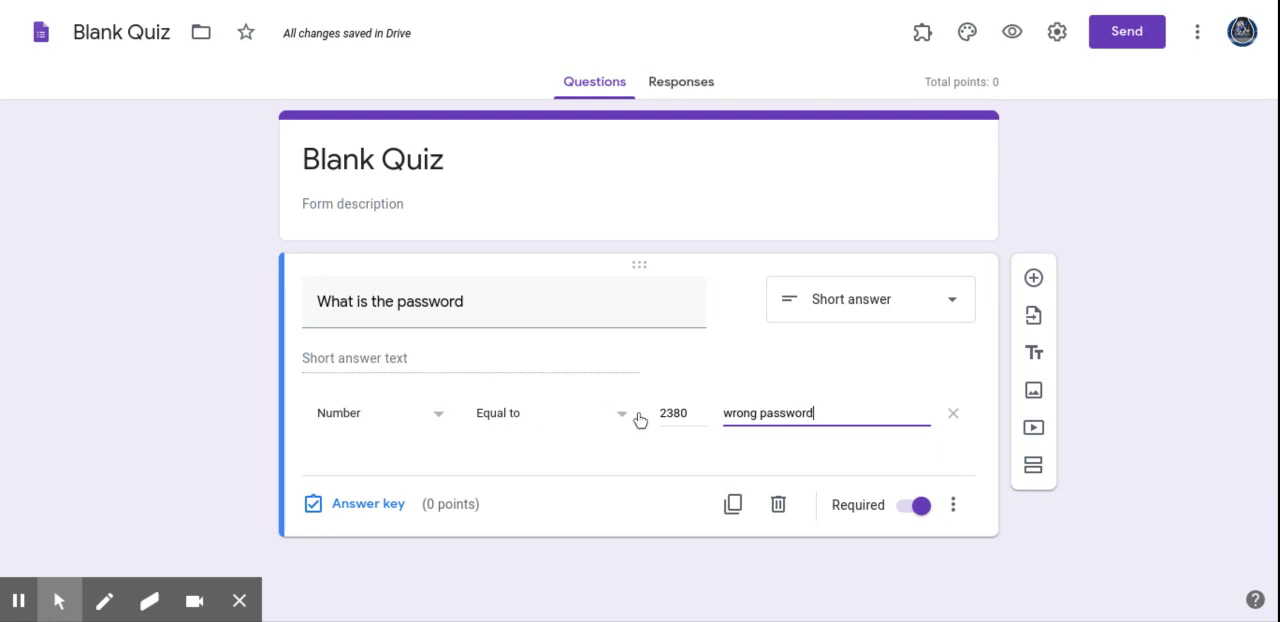
pyautogui.moveTo(1033, 465)
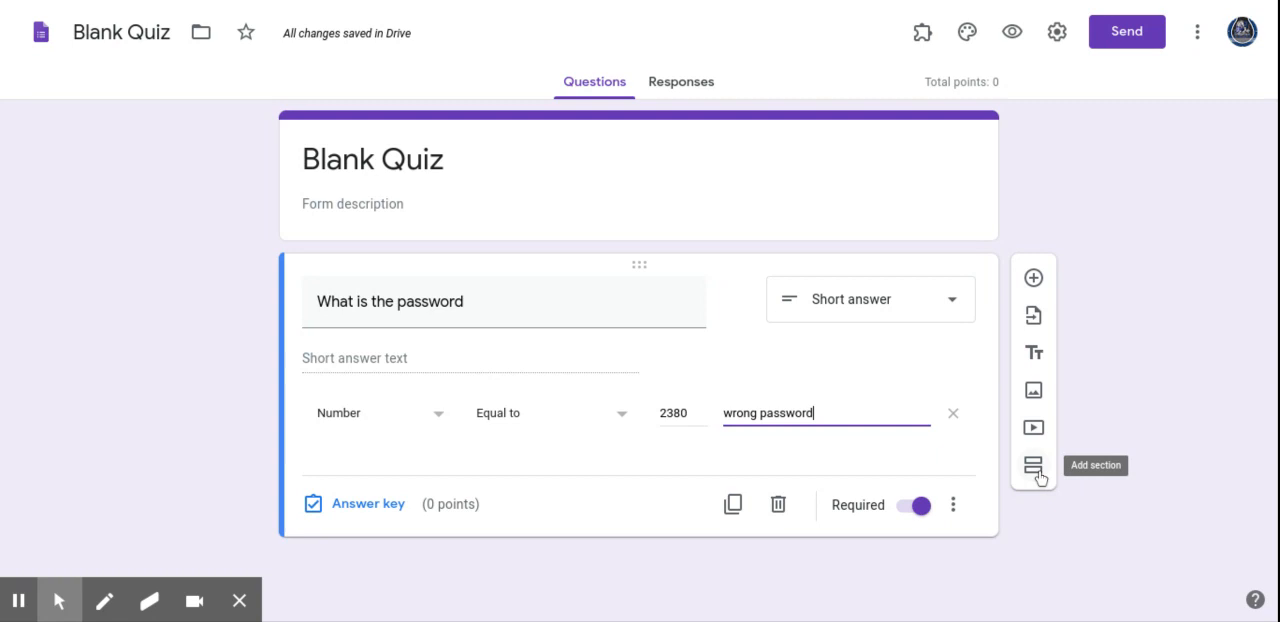
# Add a new section after the password question and title it 'Anatomy'.
pyautogui.click(1033, 465)
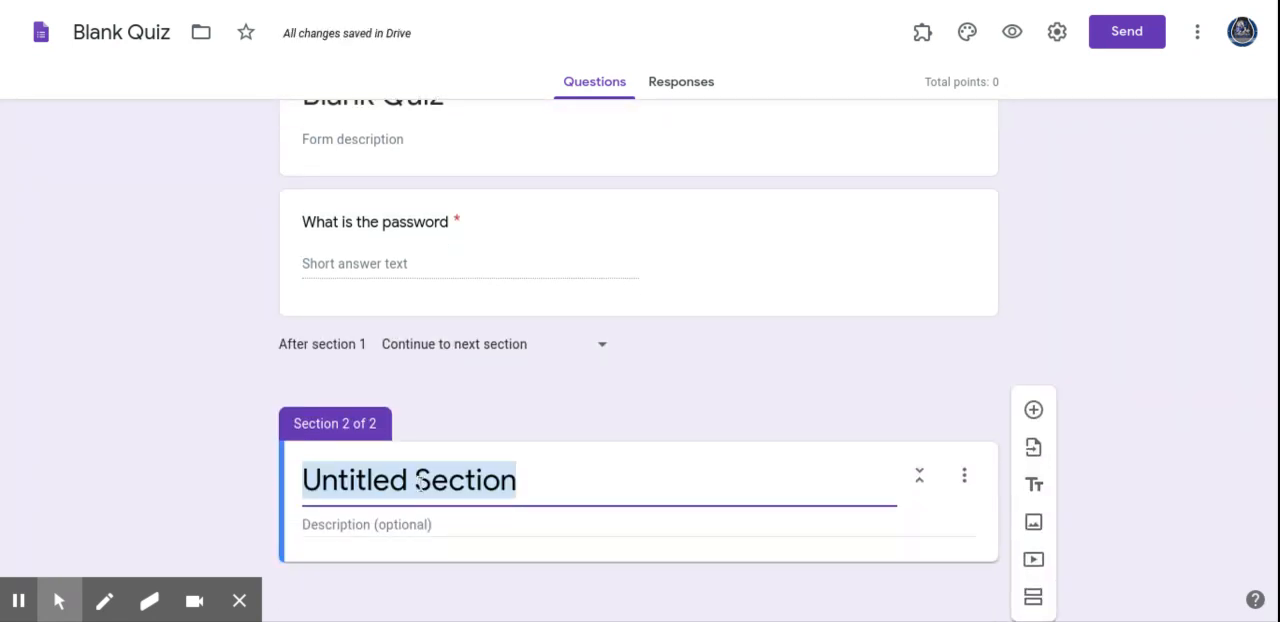
pyautogui.write('An')
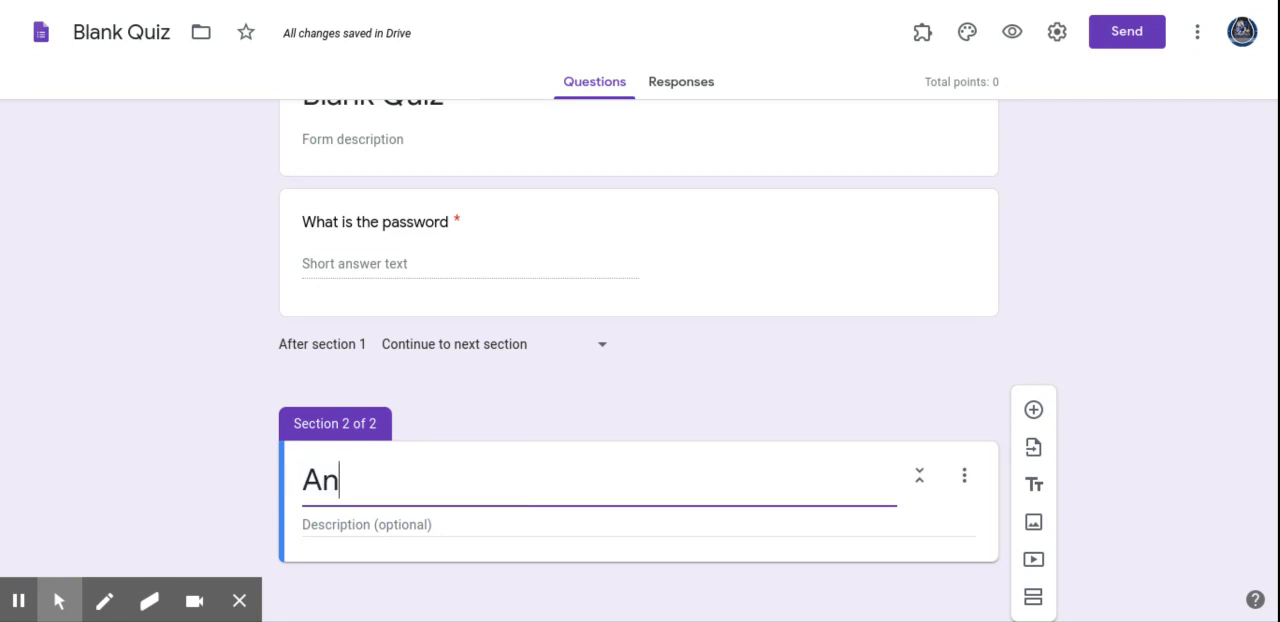
pyautogui.write('atomy quiz')
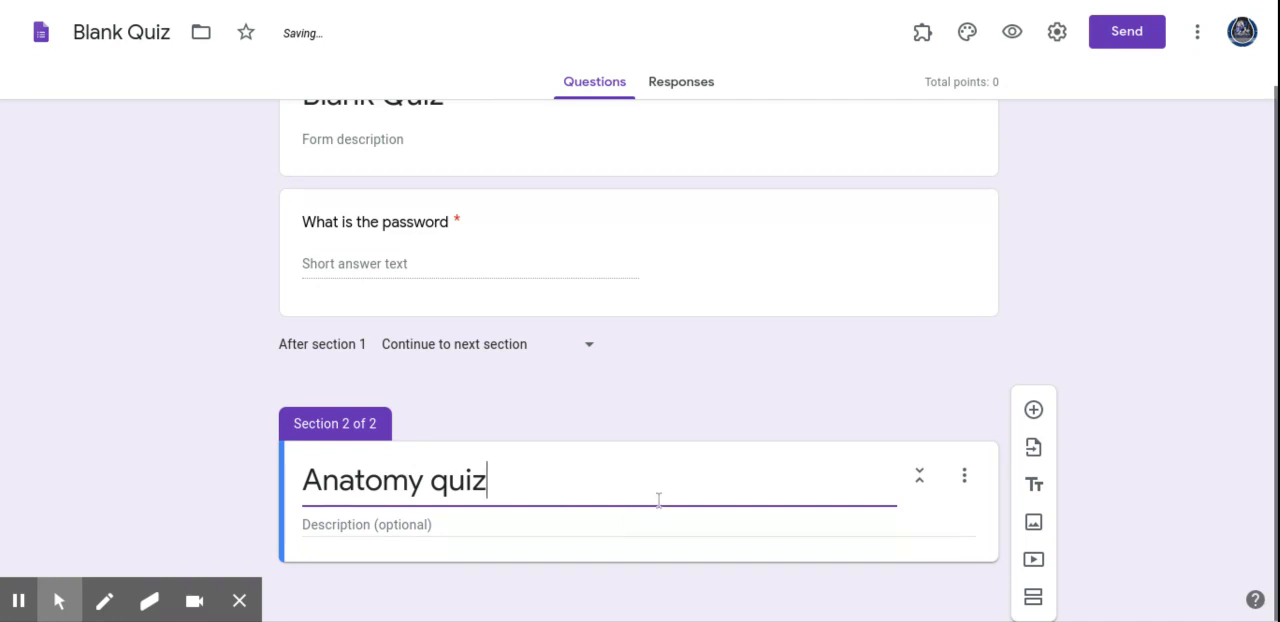
pyautogui.press('Backspace')
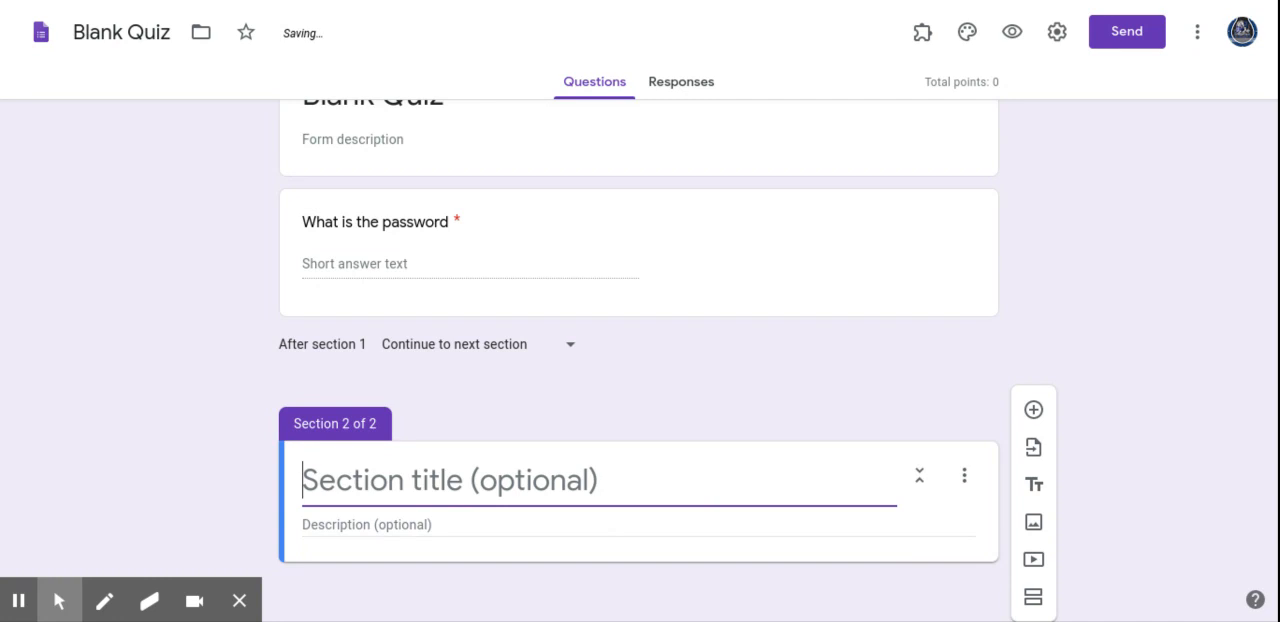
pyautogui.write('An')
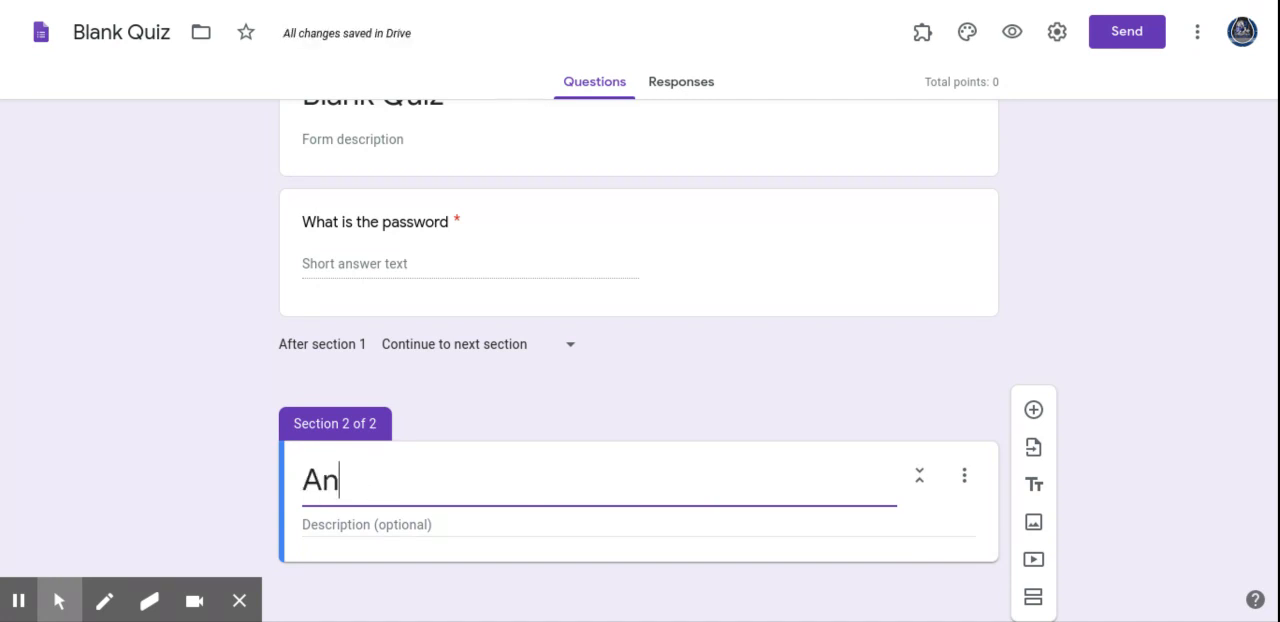
pyautogui.write('atomy')
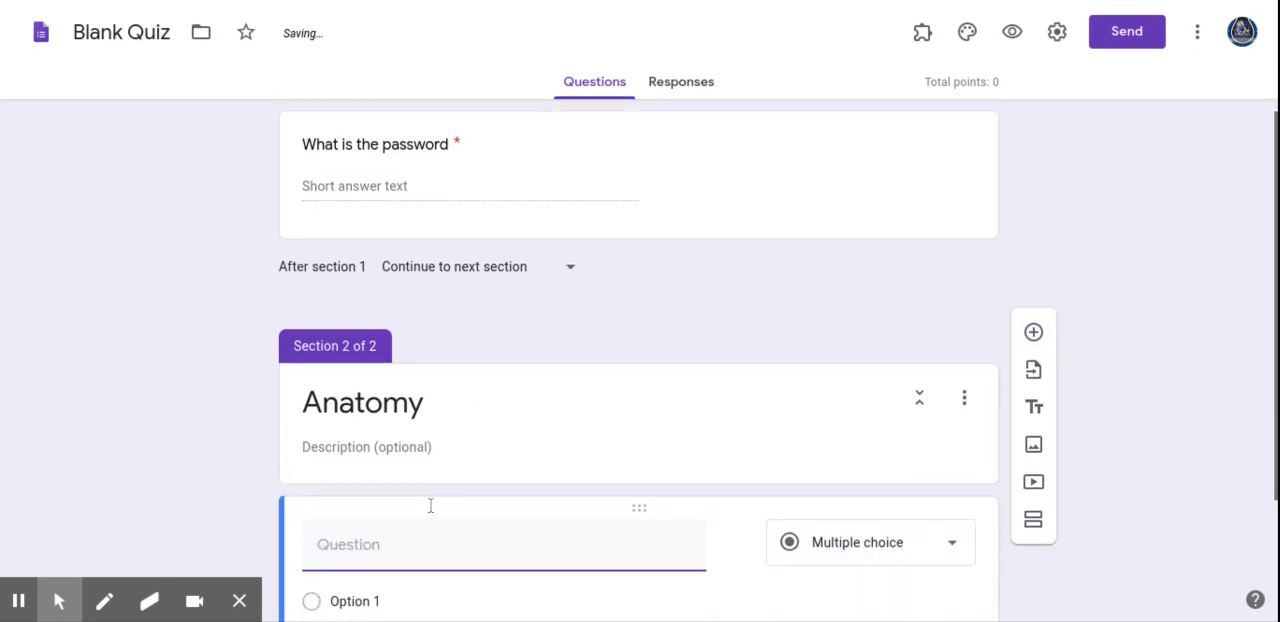
# Write 'What is anatomy' with choices 'study of life', 'sudy of the body' and 'None'.
pyautogui.write('W')
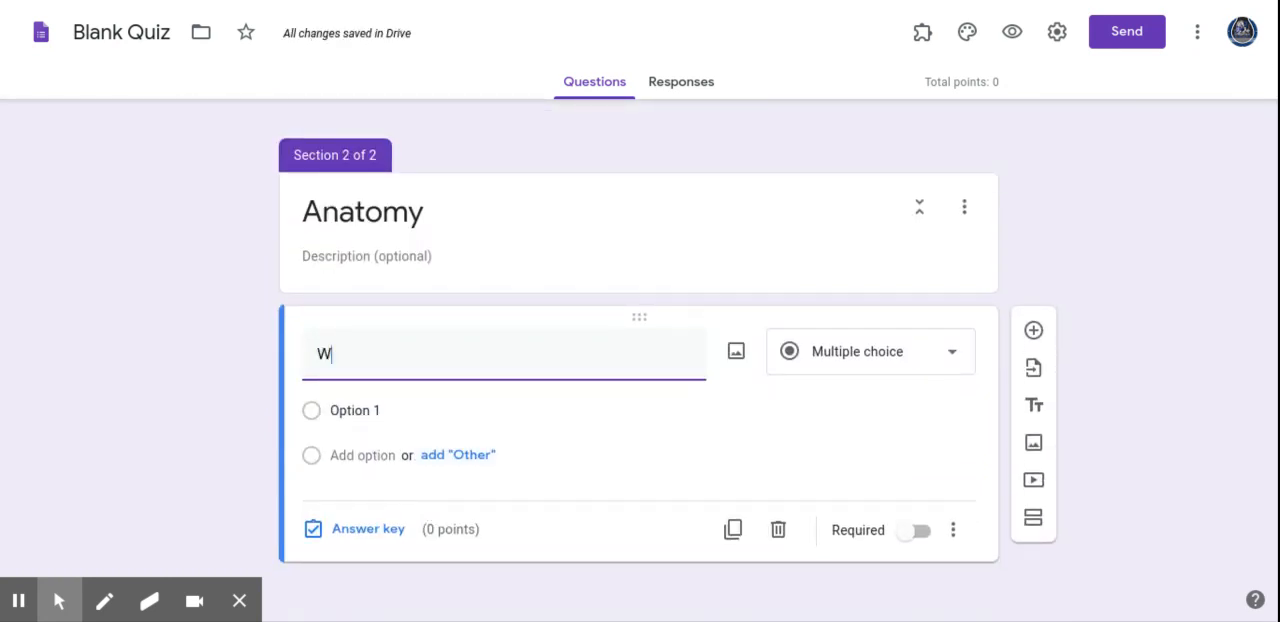
pyautogui.write('hat is anatomy')
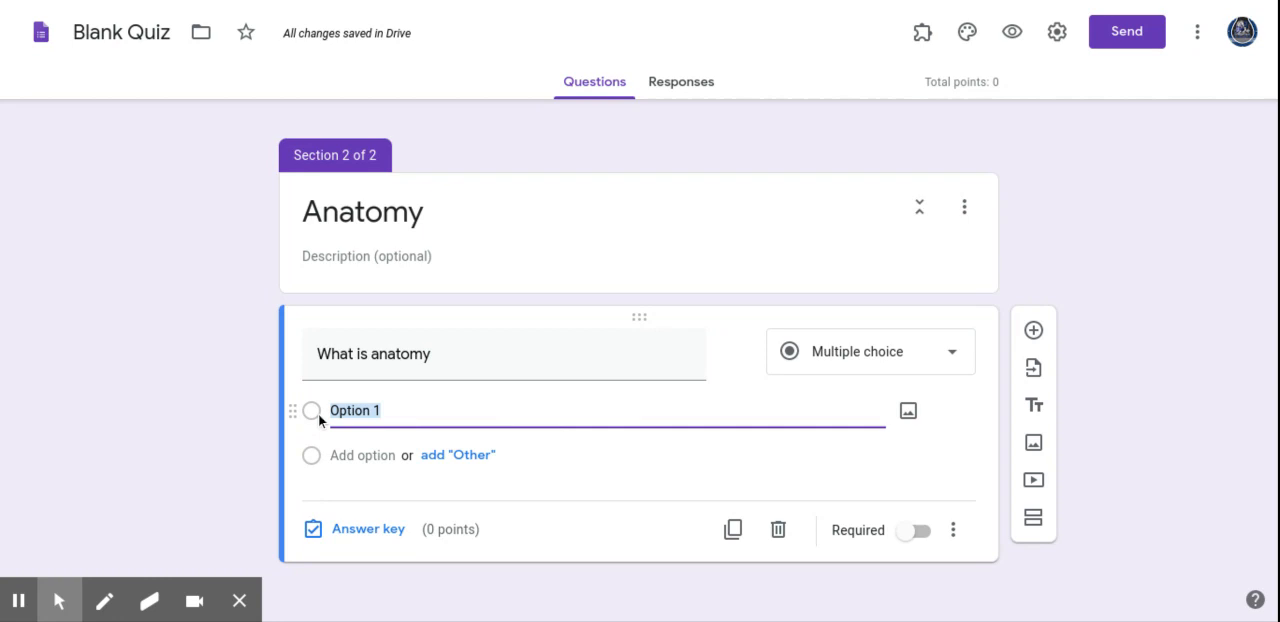
pyautogui.write('study of')
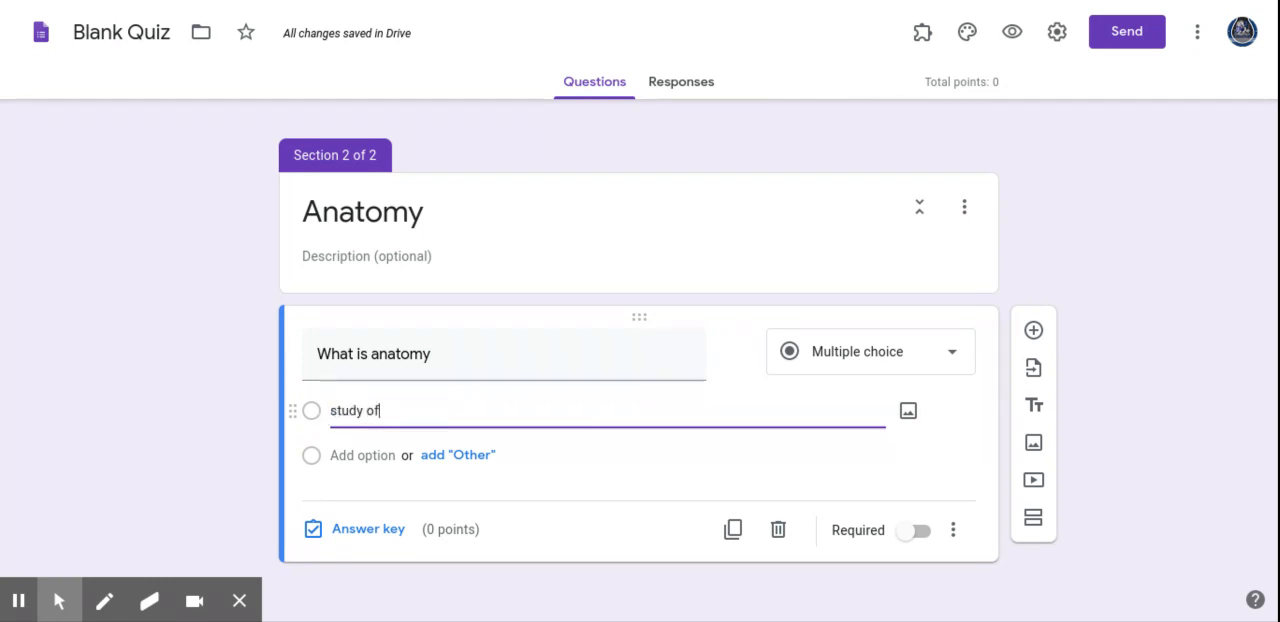
pyautogui.write('life')
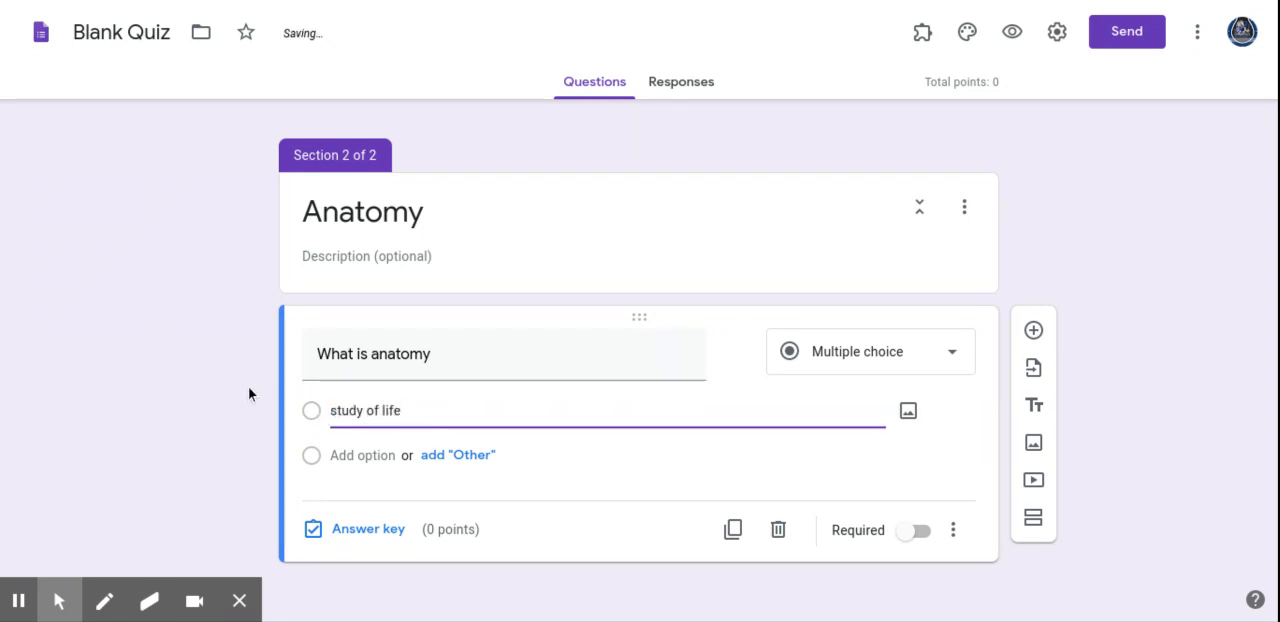
pyautogui.click(362, 455)
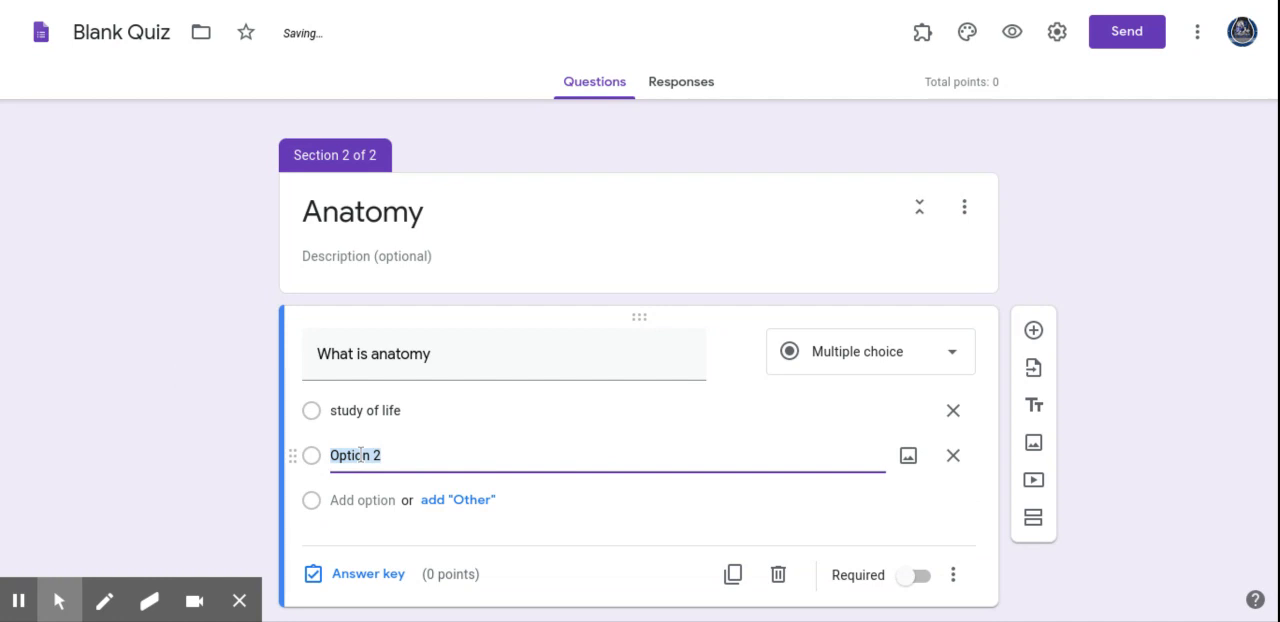
pyautogui.write('sudy of the body')
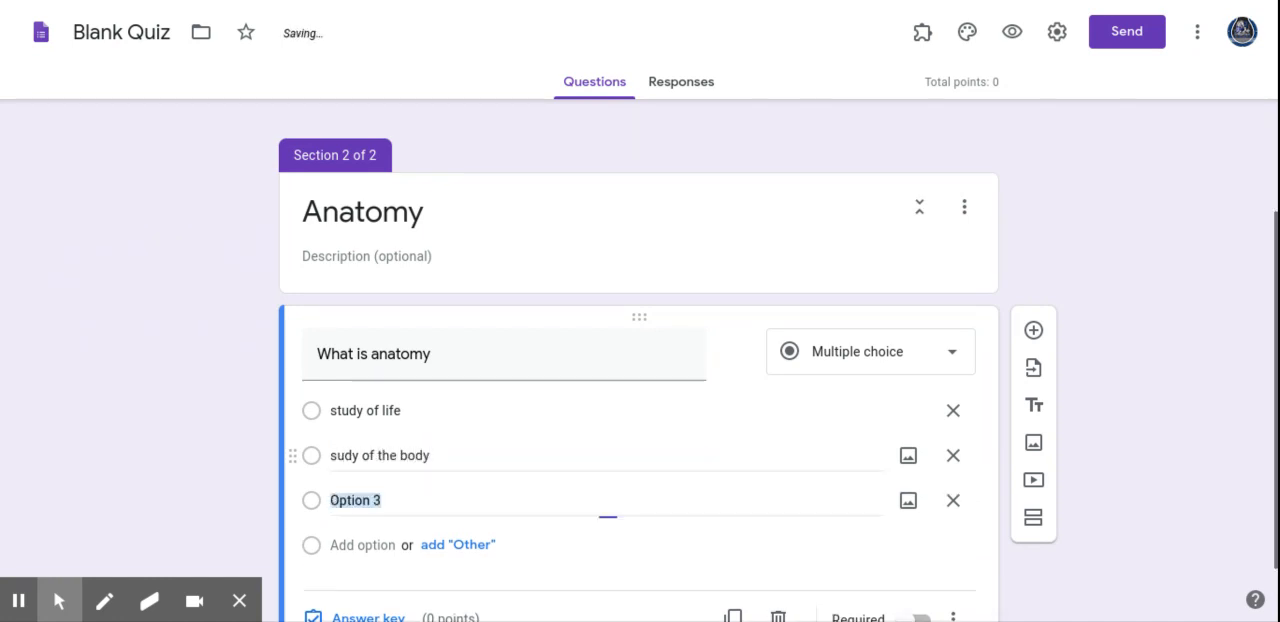
pyautogui.write('None')
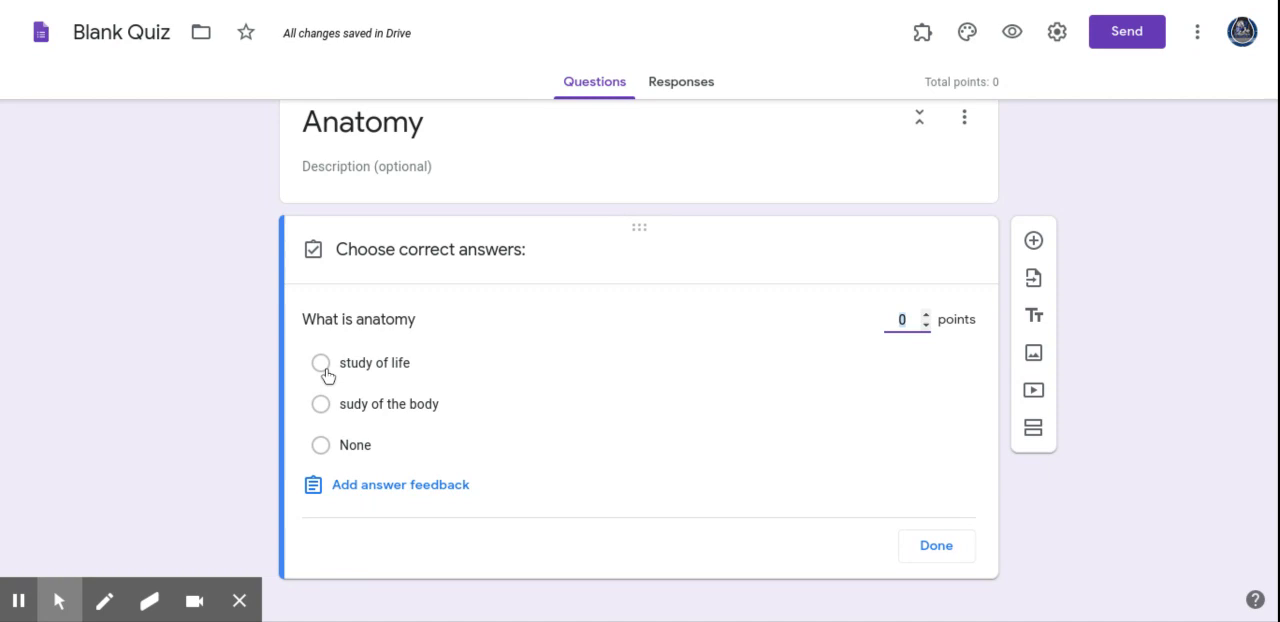
# Mark 'sudy of the body' as the correct answer worth 2 points and close the answer key.
pyautogui.click(320, 404)
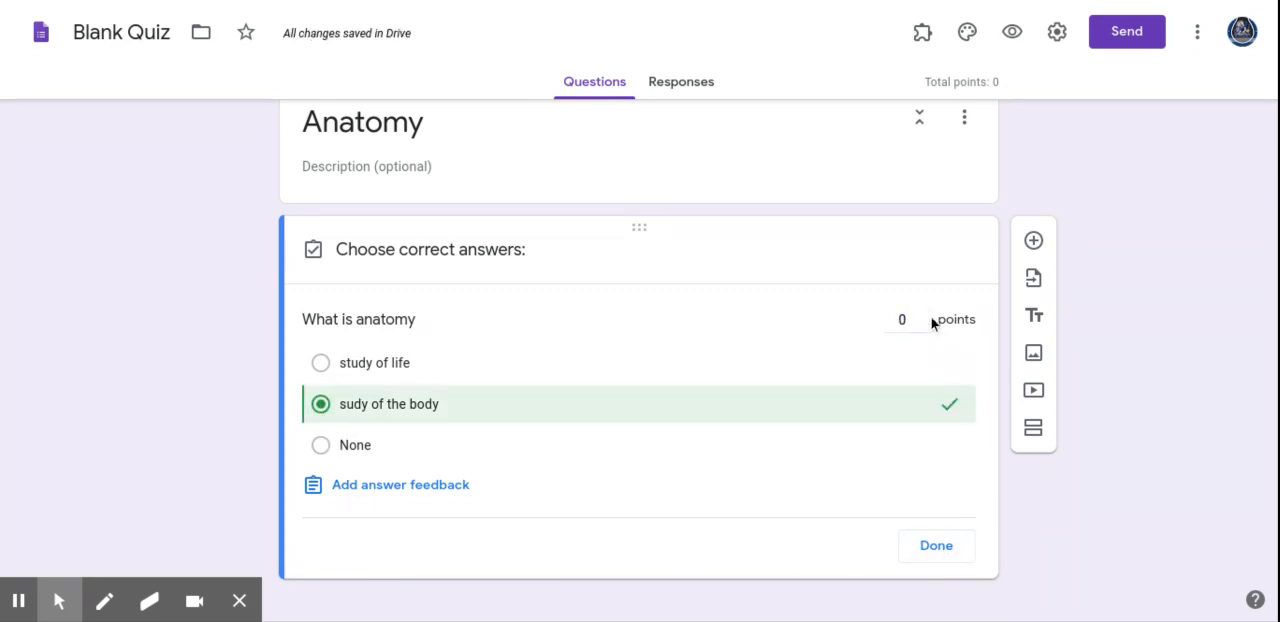
pyautogui.write('2')
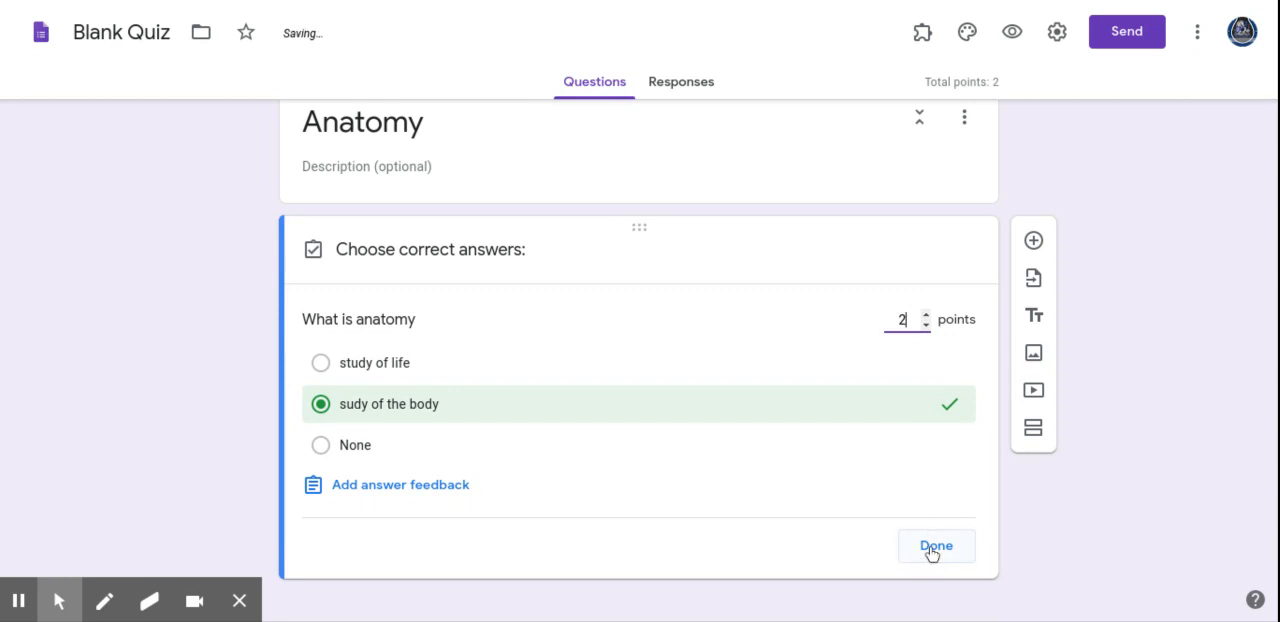
pyautogui.click(936, 546)
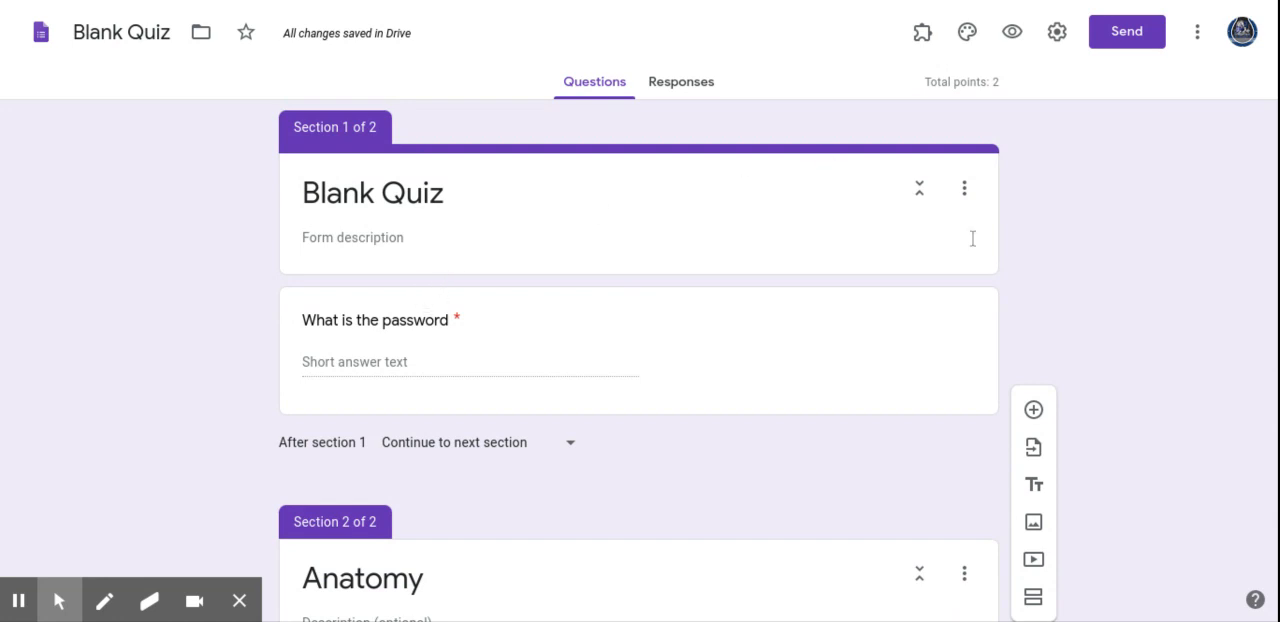
pyautogui.moveTo(1012, 32)
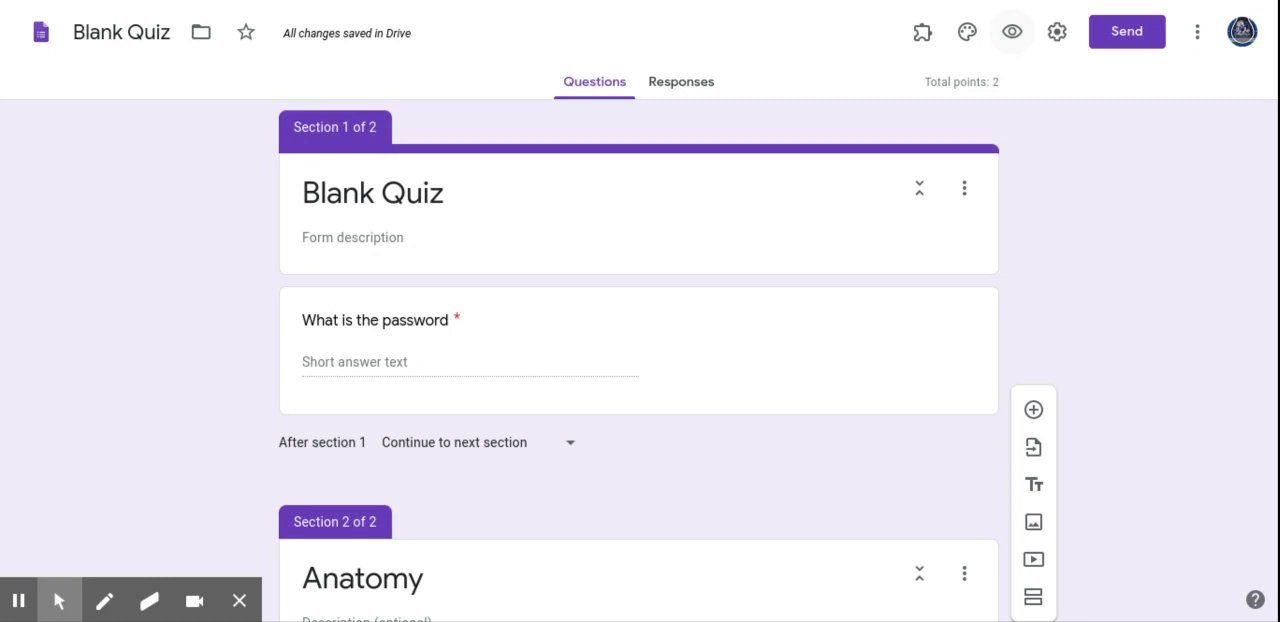
pyautogui.moveTo(58, 600)
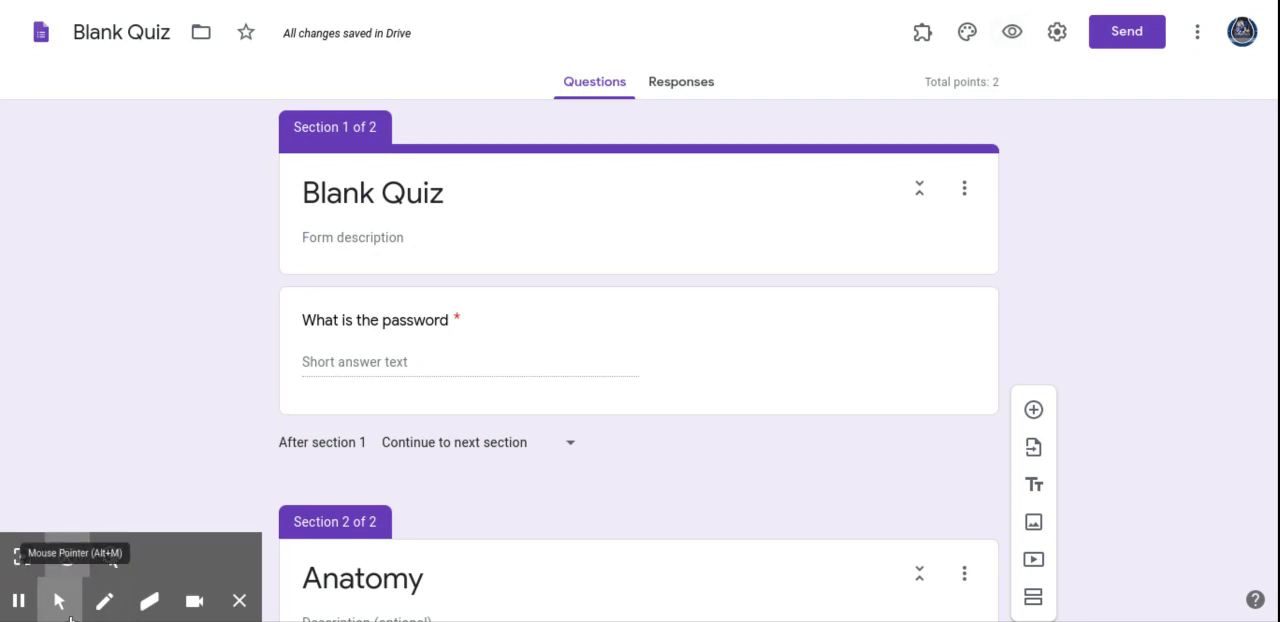
pyautogui.moveTo(184, 509)
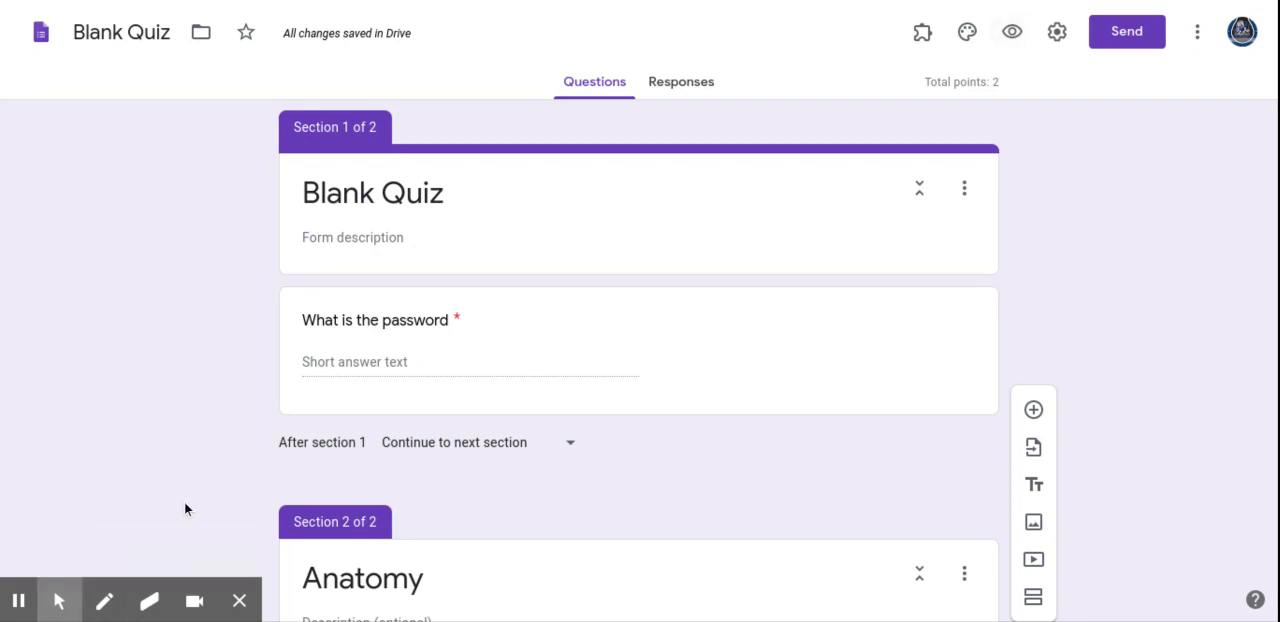
pyautogui.moveTo(18, 600)
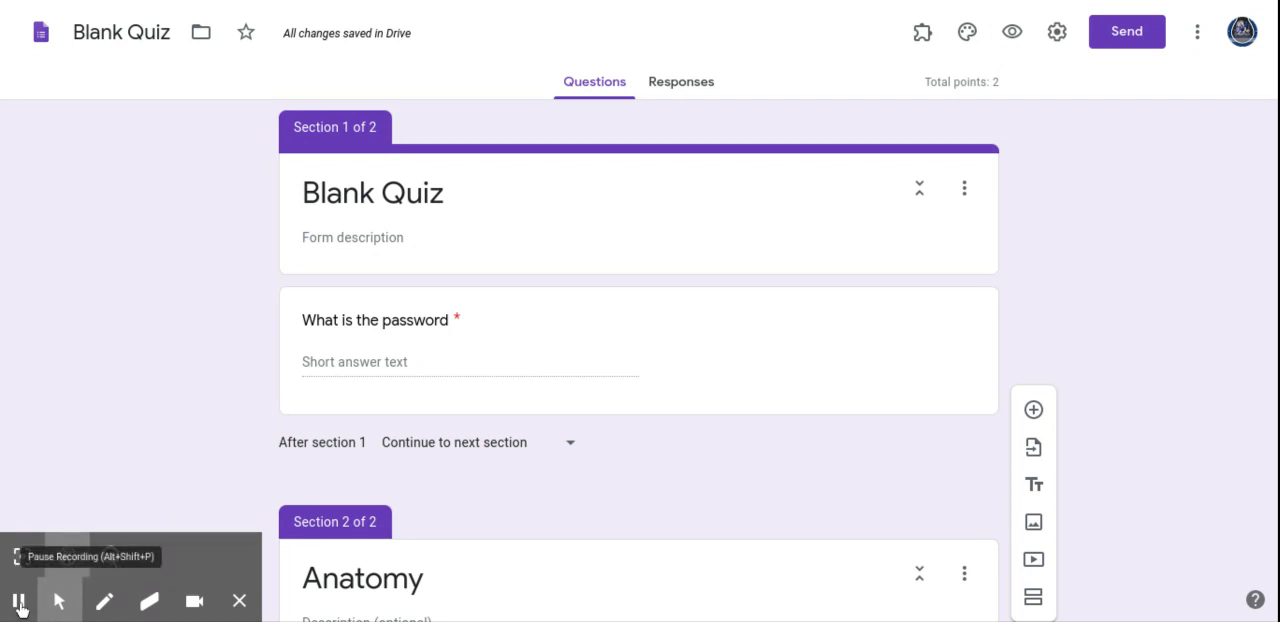